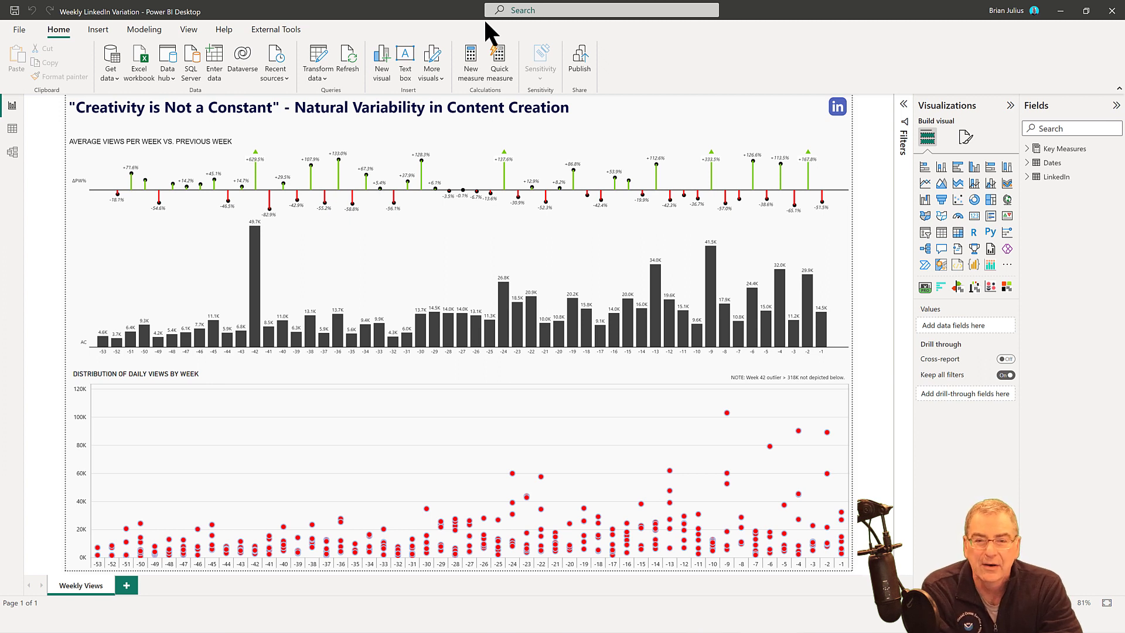
pyautogui.moveTo(542, 97)
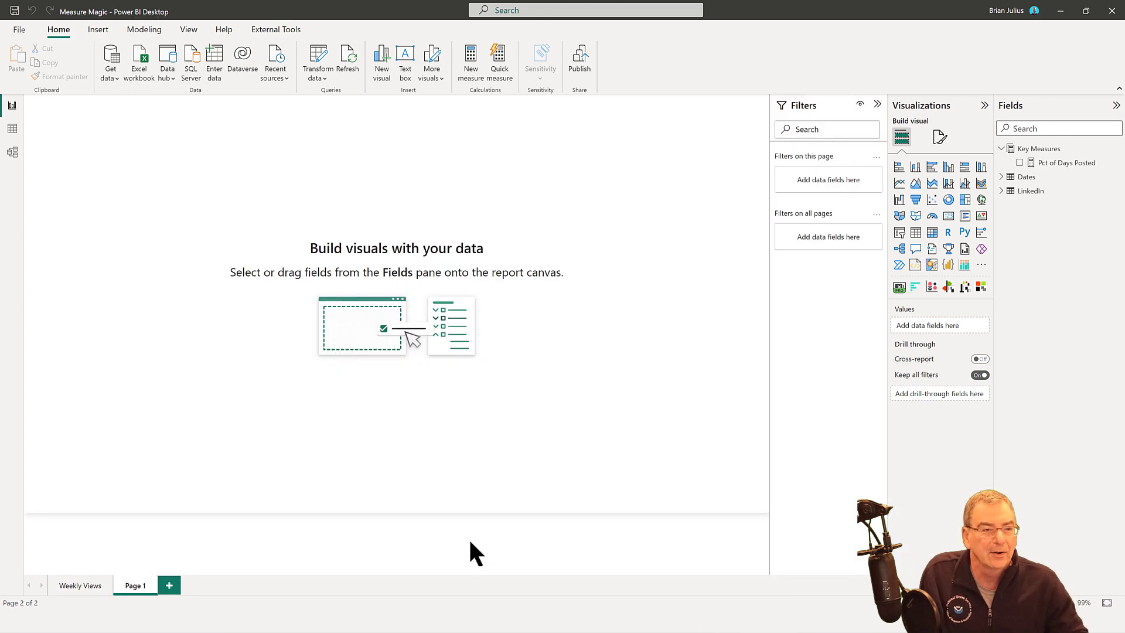
# - Show the model diagram with Key Measures expanded, then return to the report view
pyautogui.click(12, 152)
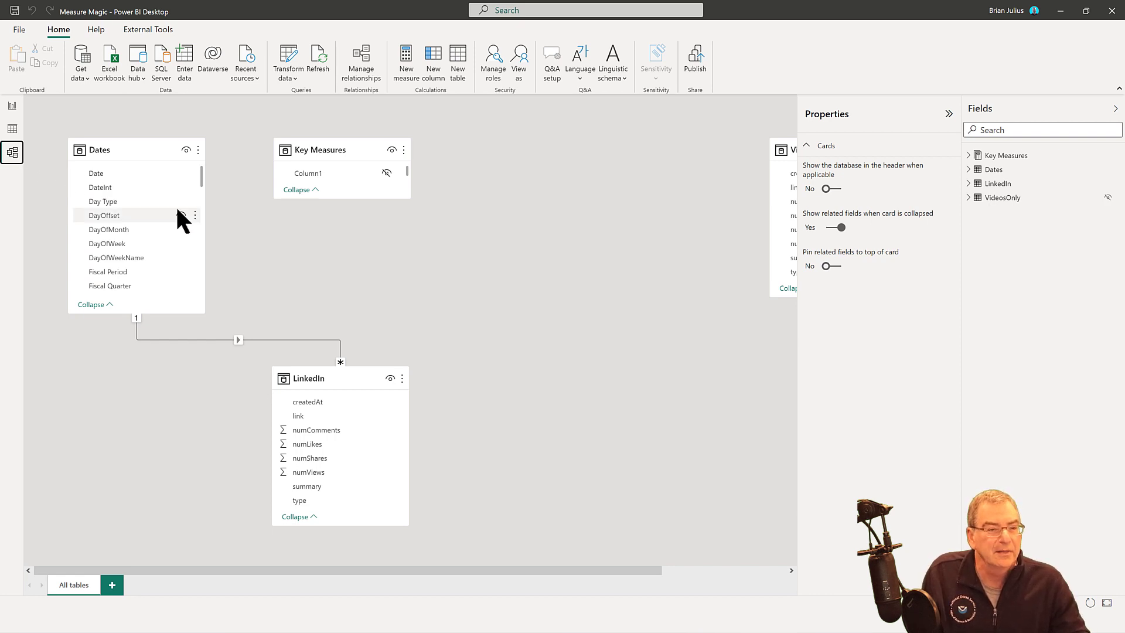
pyautogui.moveTo(409, 198)
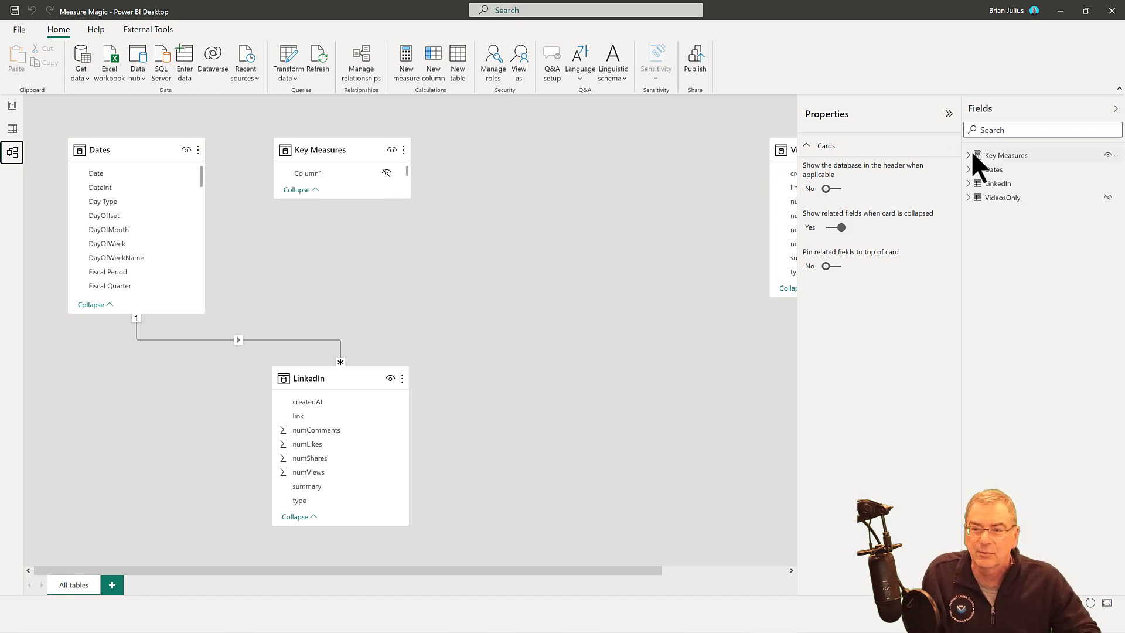
pyautogui.click(968, 155)
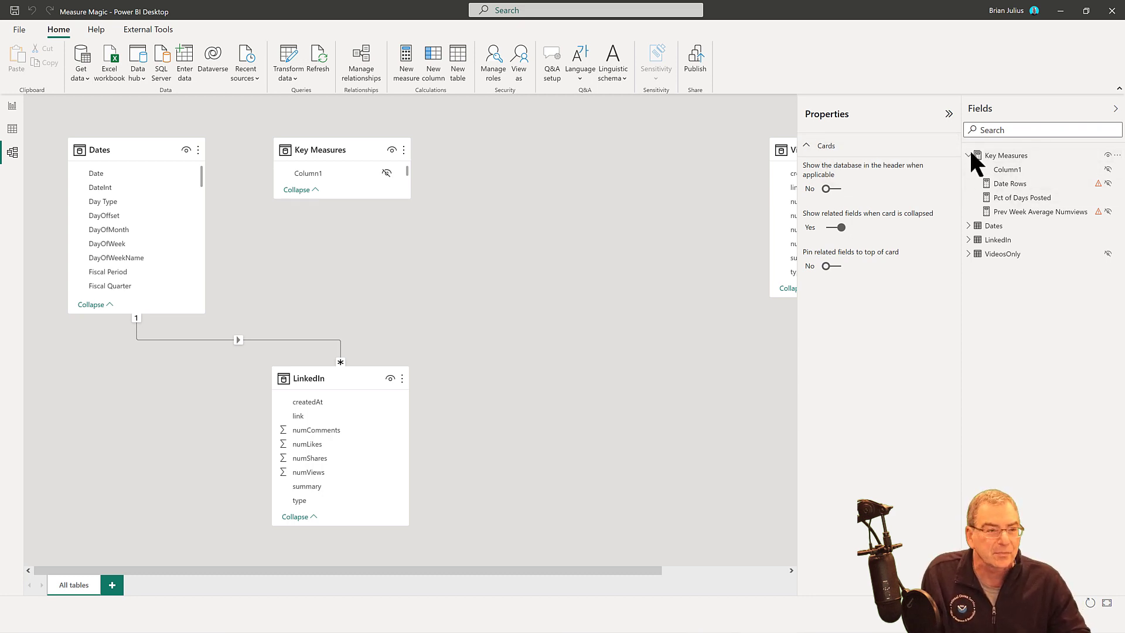
pyautogui.moveTo(99, 150)
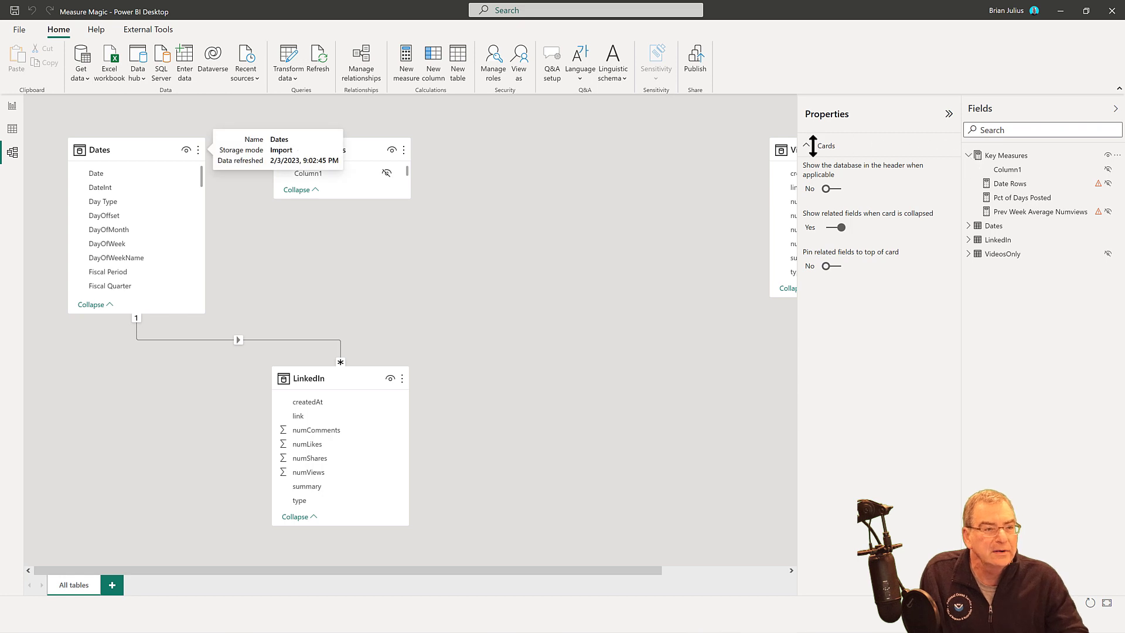
pyautogui.click(11, 105)
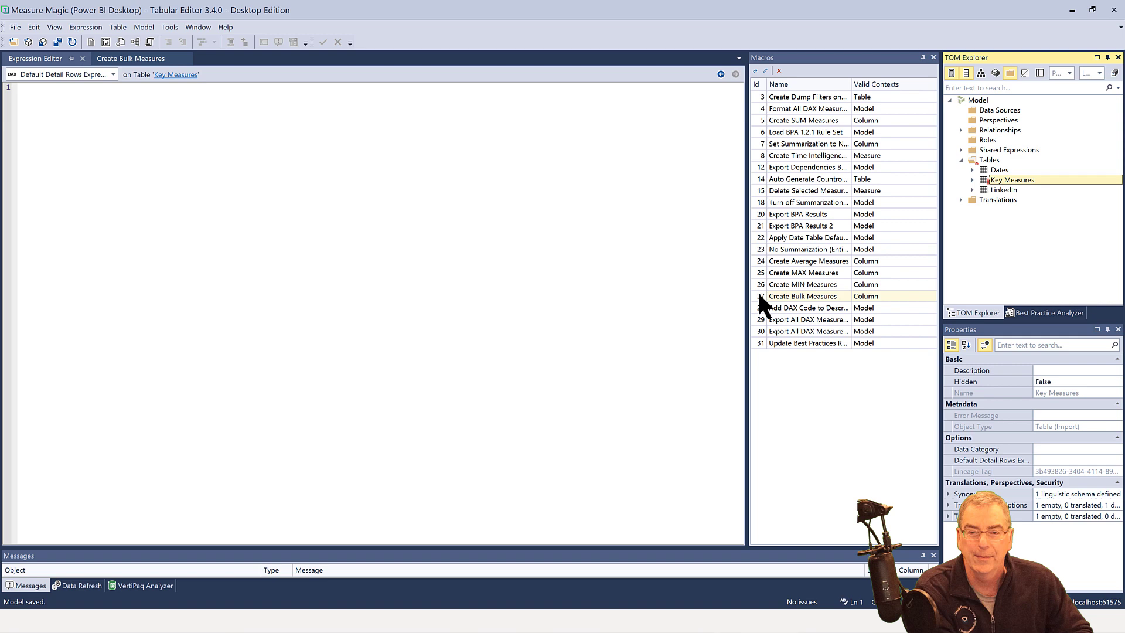
# - Review the Create Bulk Measures macro script that builds MIN, MAX, SUM, AVERAGE and MEDIAN measures
pyautogui.doubleClick(808, 295)
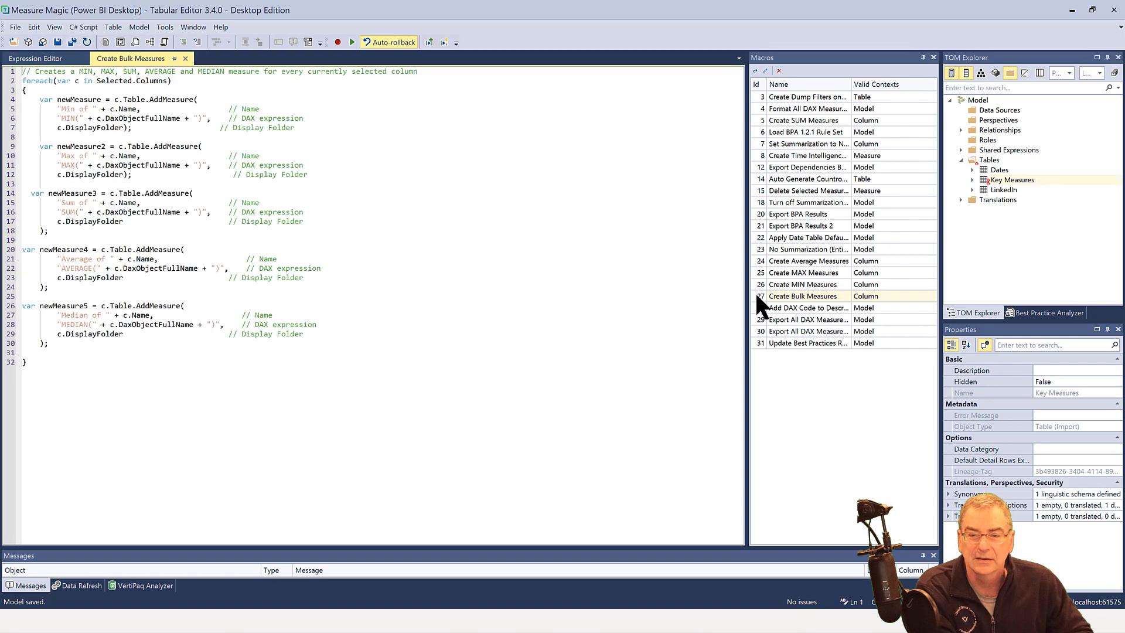
pyautogui.moveTo(438, 223)
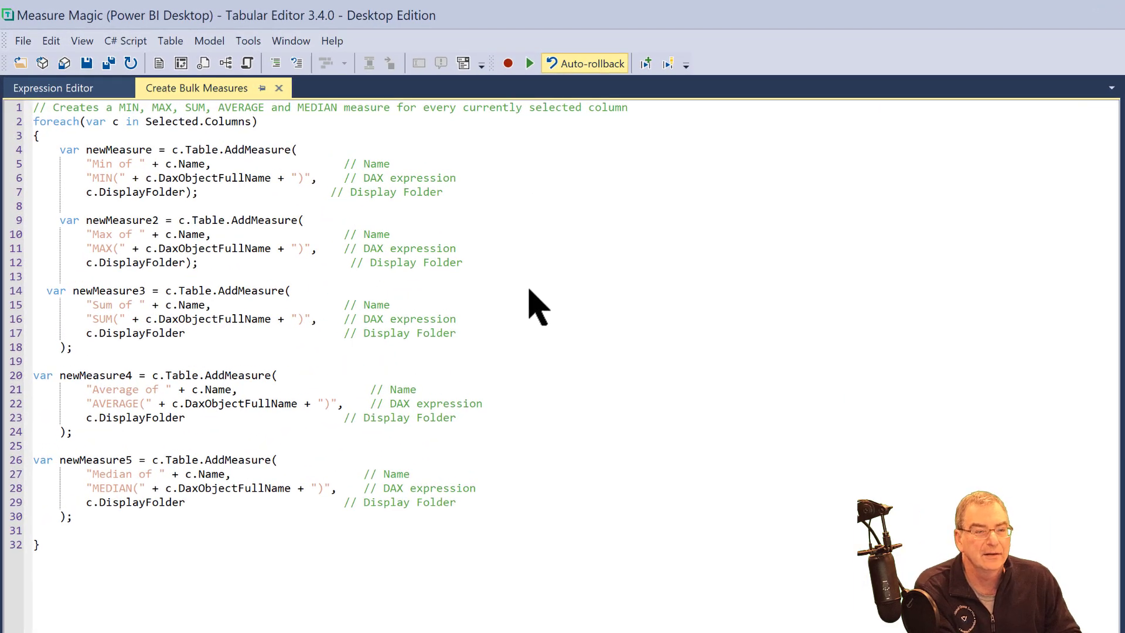
pyautogui.moveTo(510, 546)
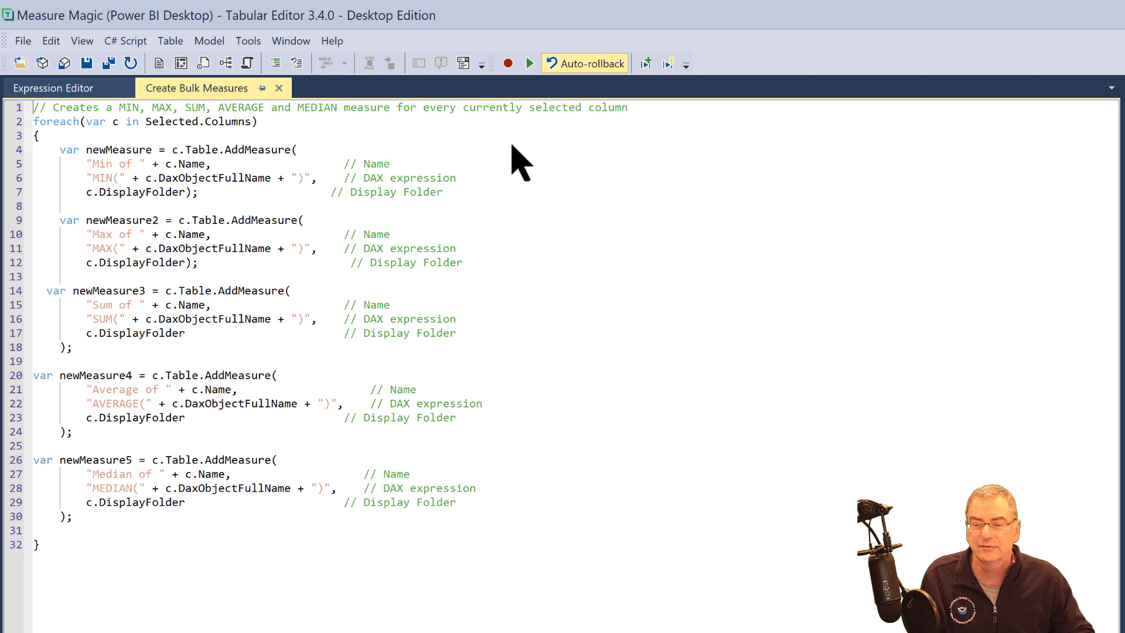
pyautogui.moveTo(588, 172)
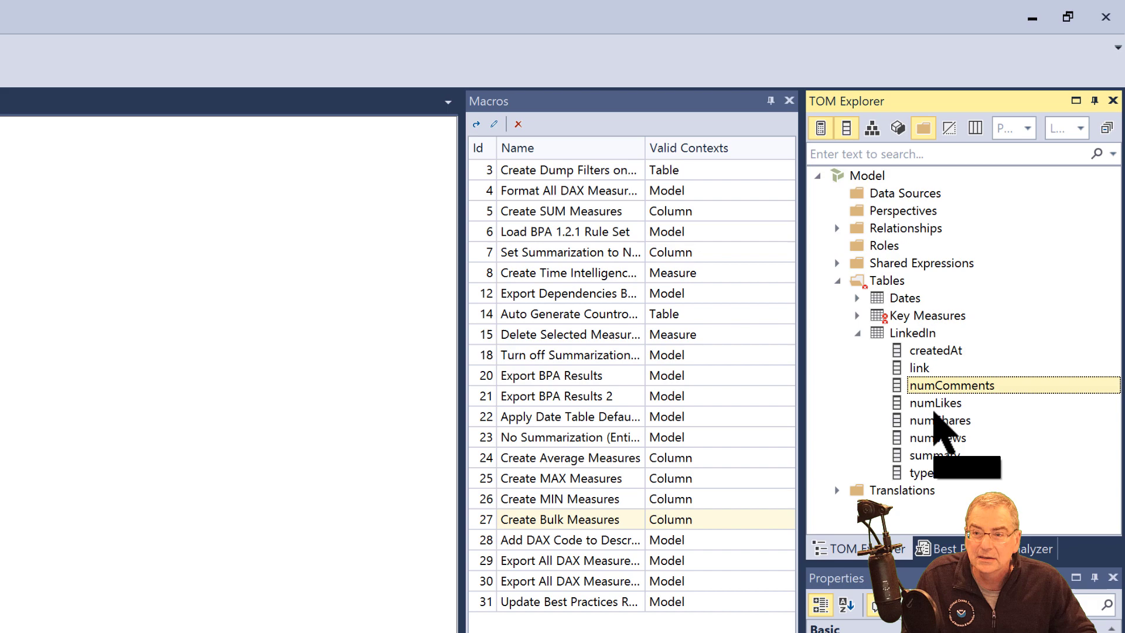
# - Run Create Bulk Measures on numComments, numLikes, numShares and numViews, checking Max, Median and Min DAX
pyautogui.click(940, 420)
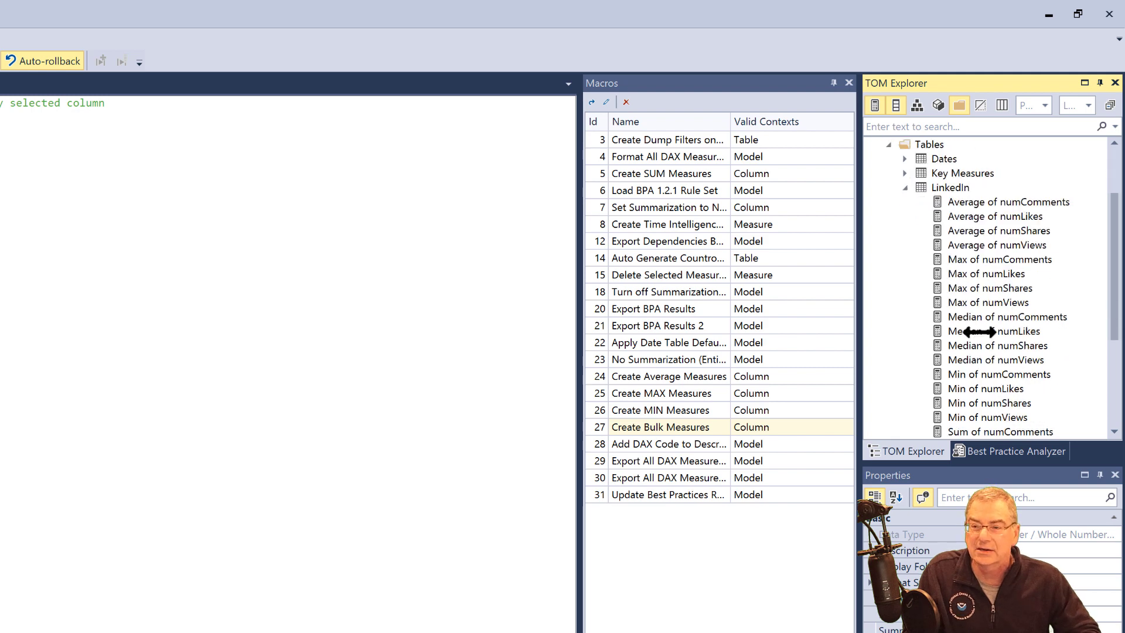
pyautogui.scroll(-3)
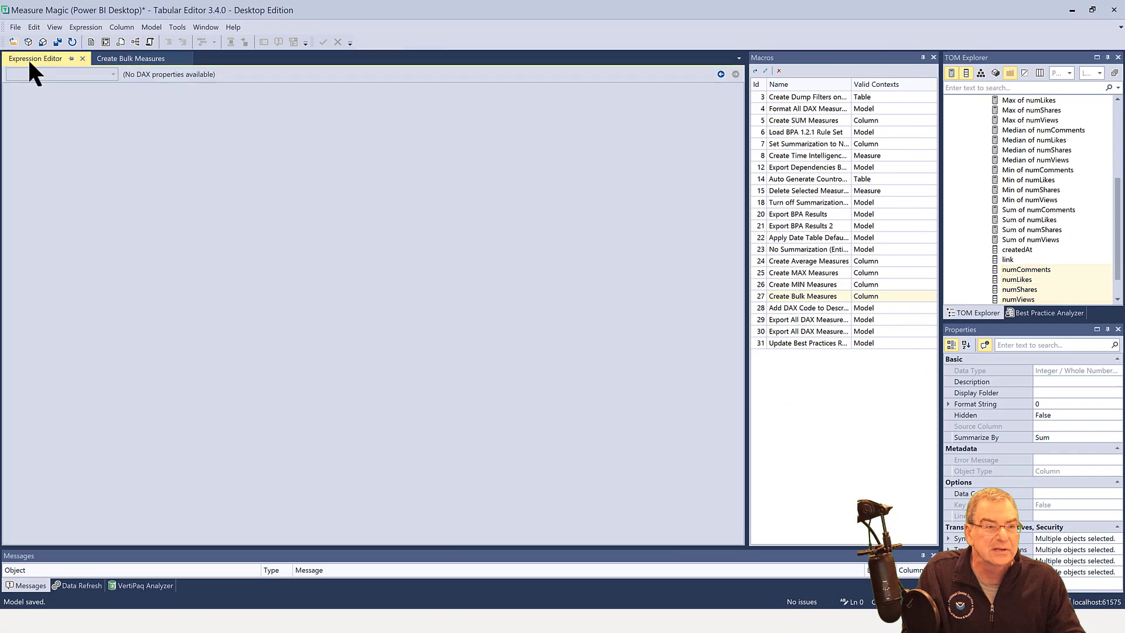
pyautogui.click(1016, 279)
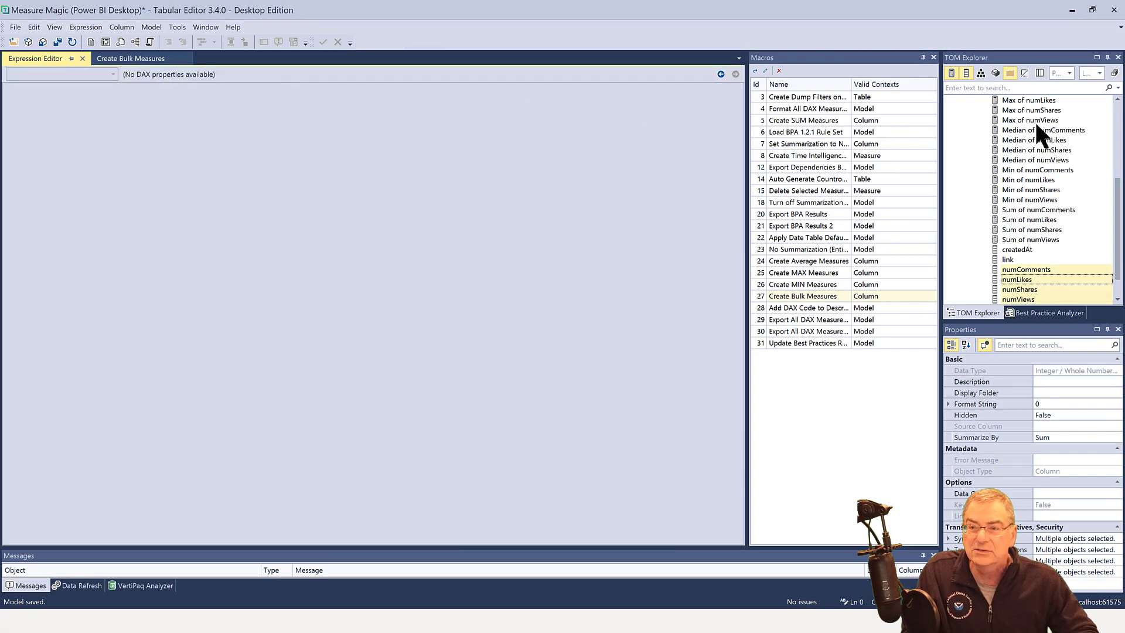
pyautogui.click(1030, 120)
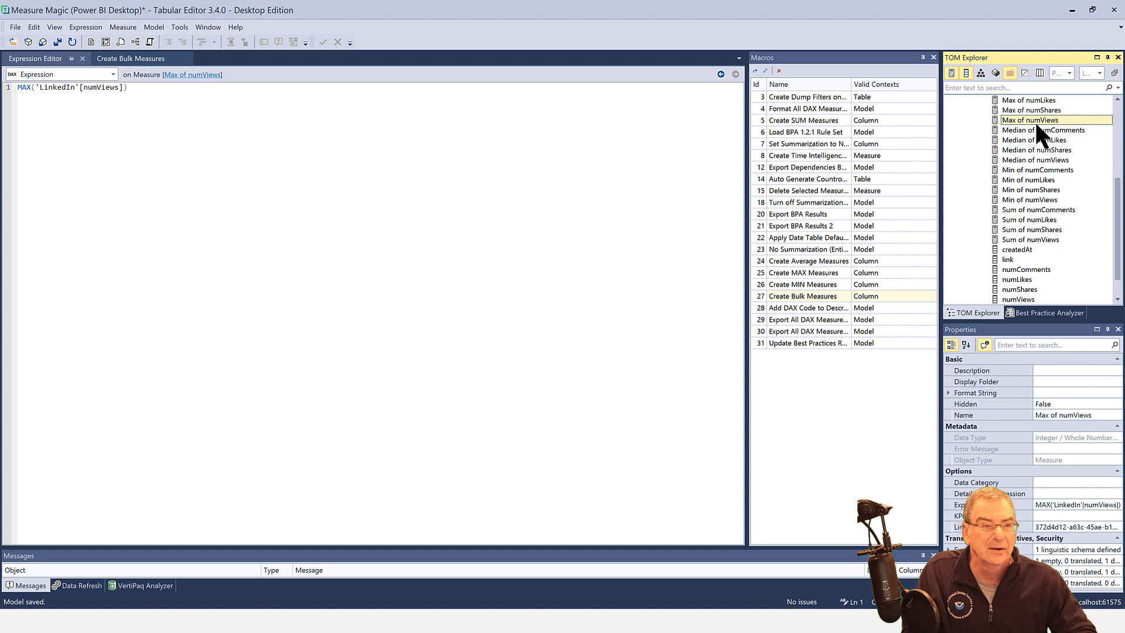
pyautogui.click(1039, 149)
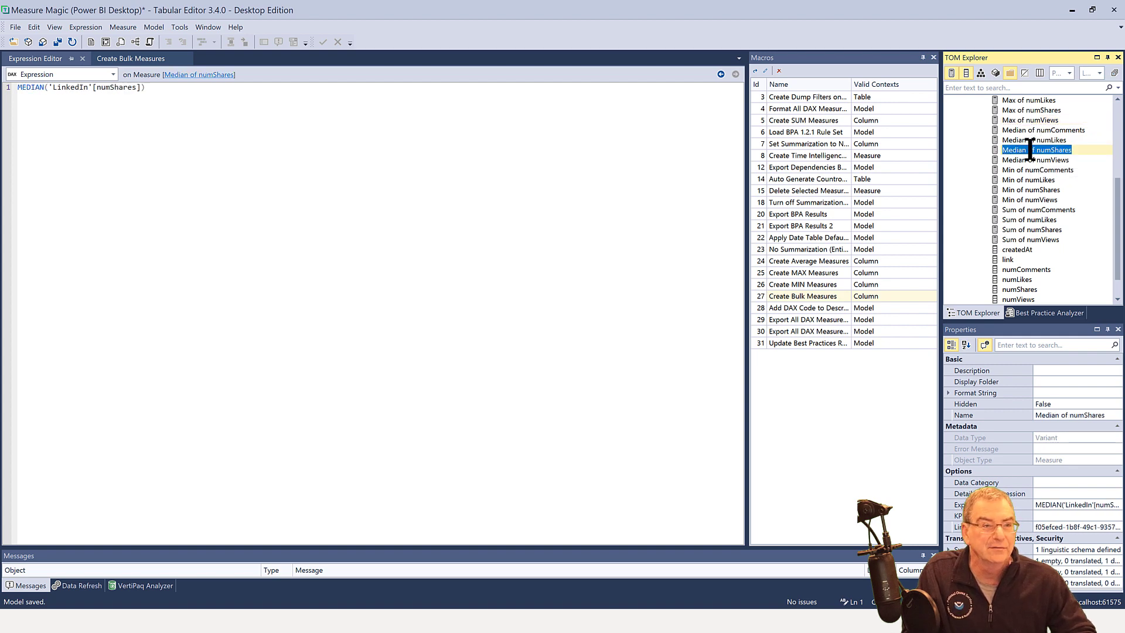
pyautogui.click(1036, 169)
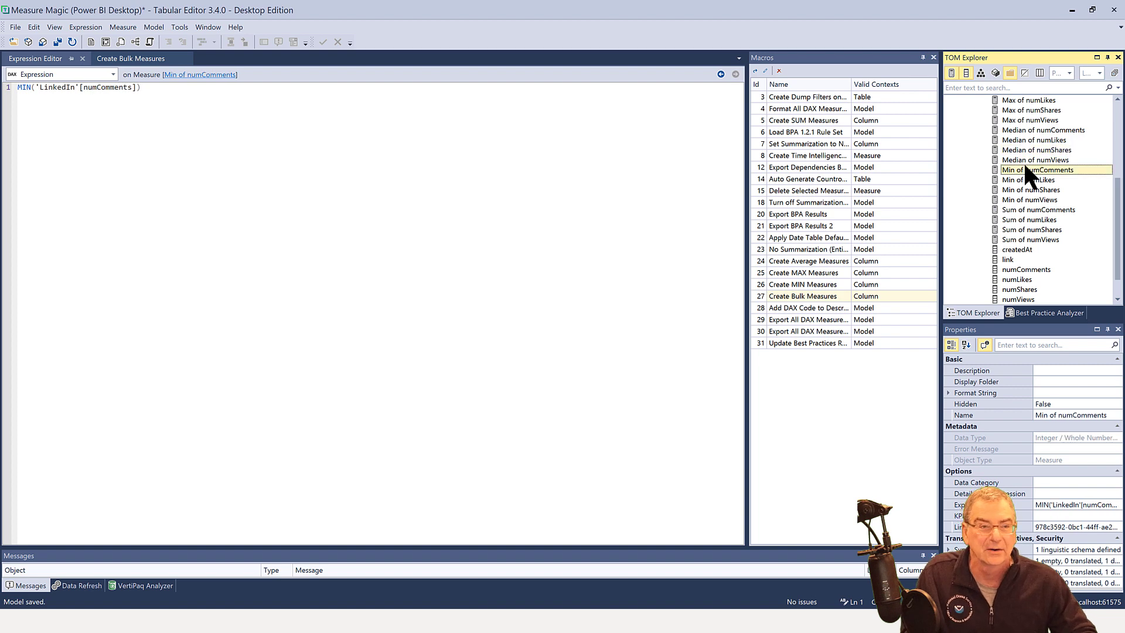
pyautogui.moveTo(975, 174)
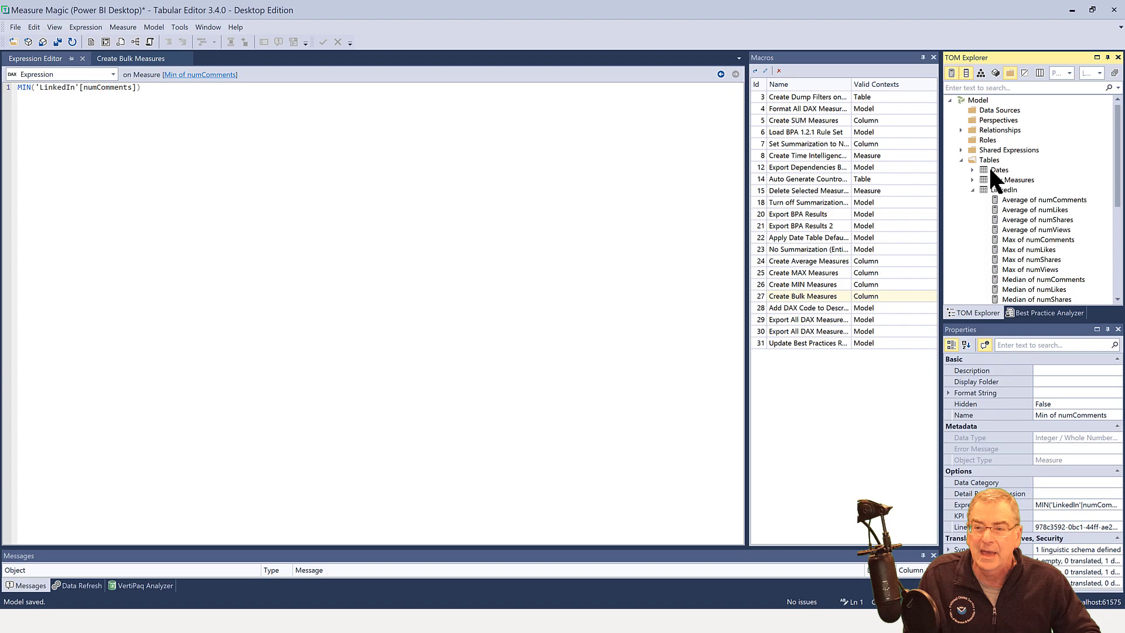
pyautogui.click(998, 169)
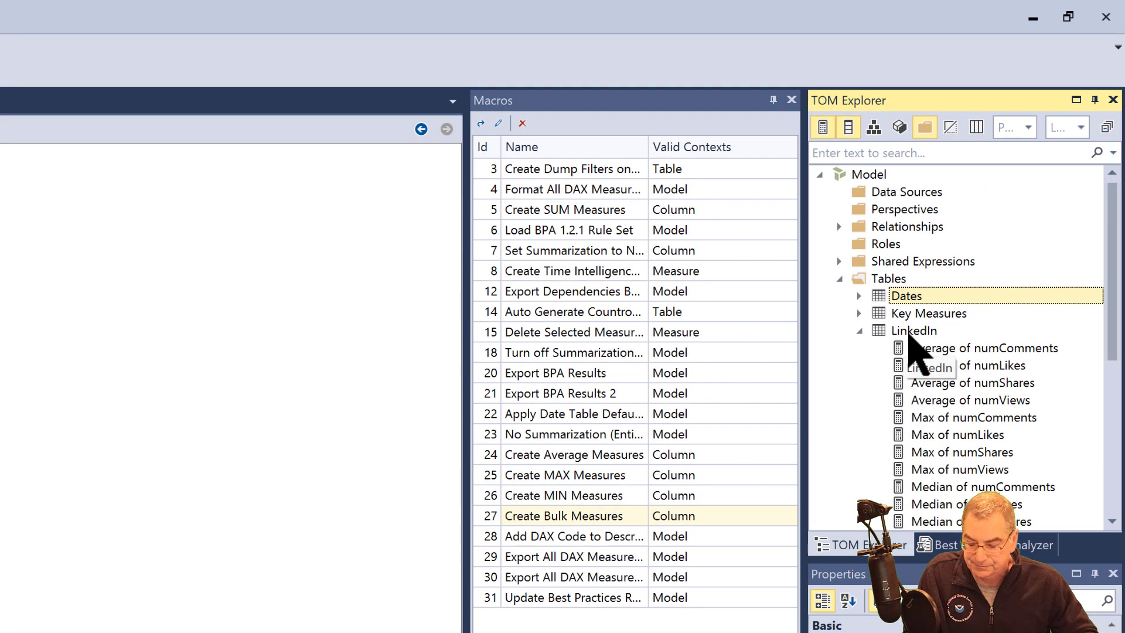
# - Generate '# Rows in LinkedIn' and '# Rows in Dates' with the Auto Generate Countrows macro
pyautogui.click(916, 330)
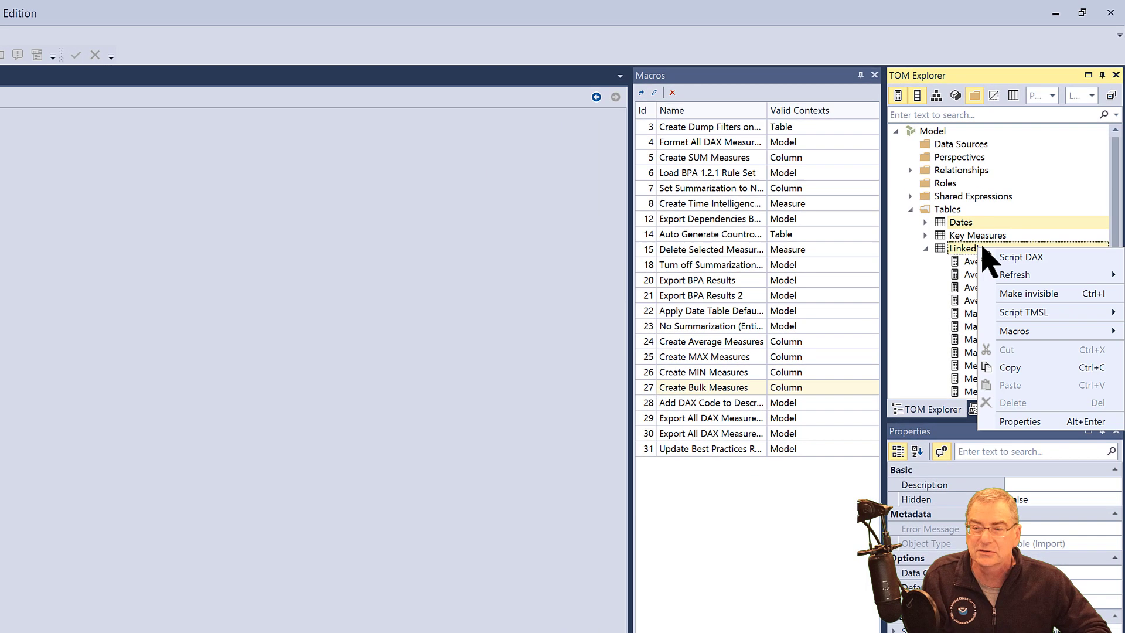
pyautogui.moveTo(1013, 331)
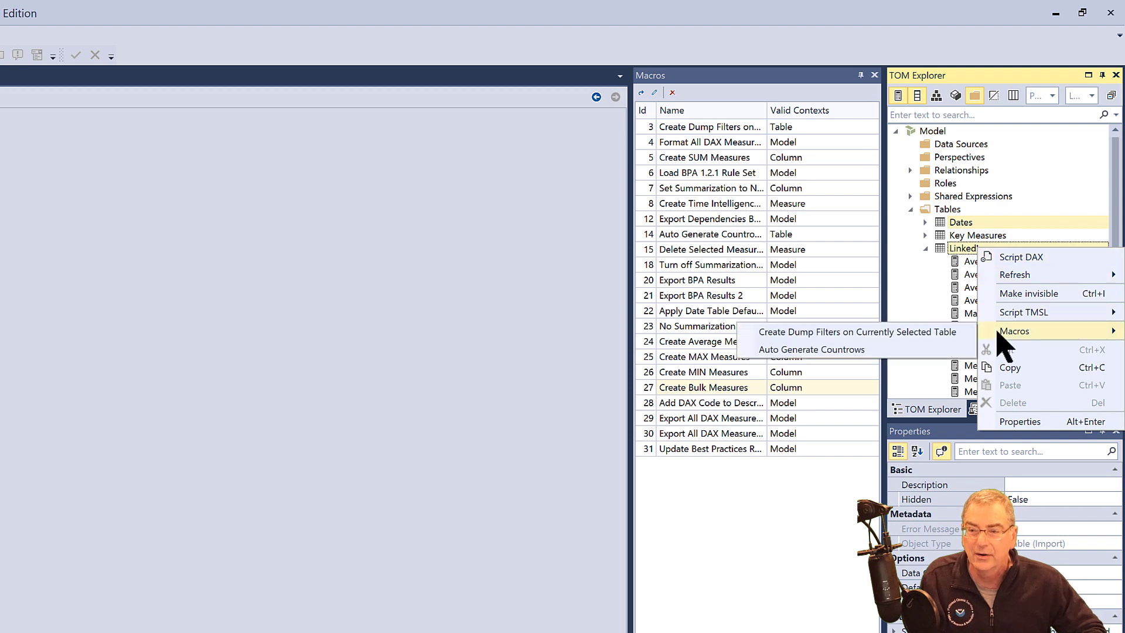
pyautogui.click(811, 349)
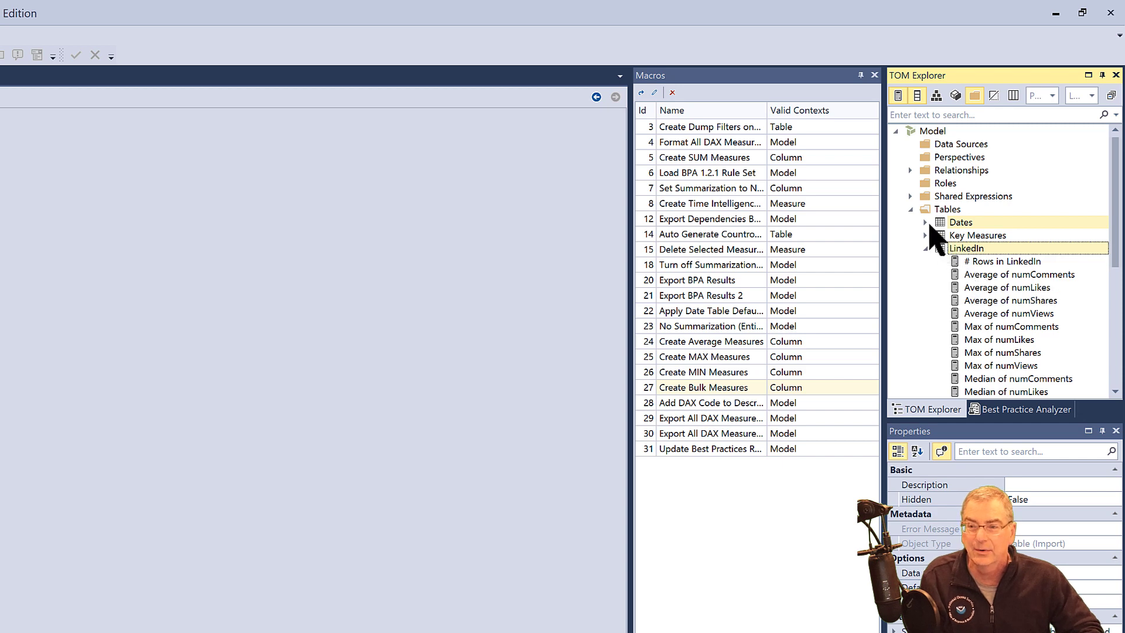
pyautogui.click(926, 222)
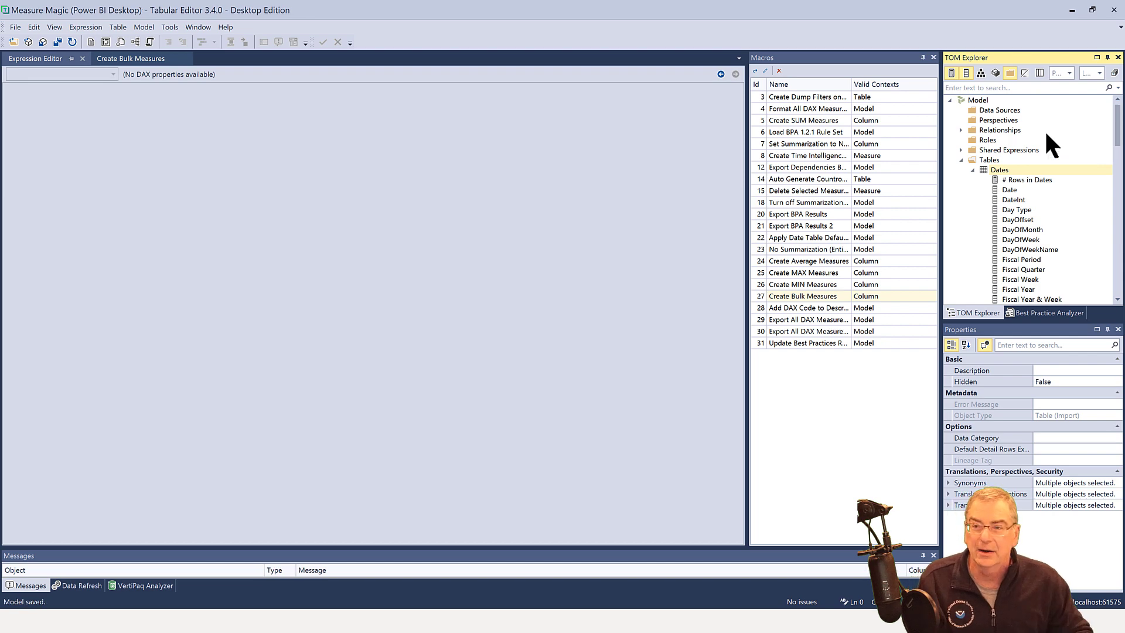
pyautogui.moveTo(1048, 122)
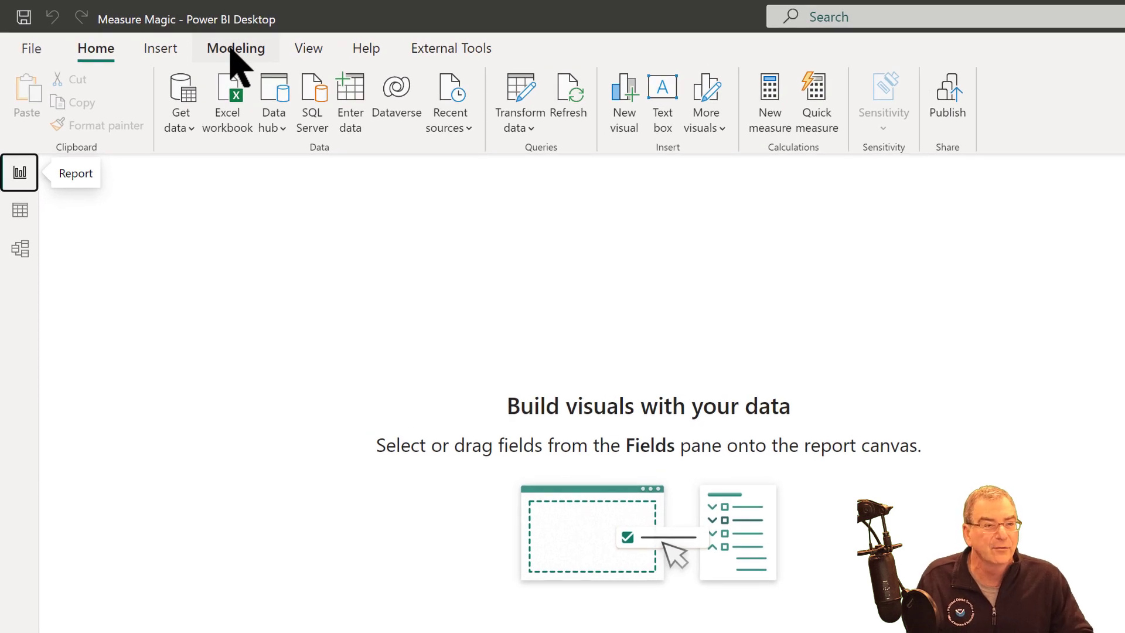
# - Show the External Tools ribbon via the Modeling tab
pyautogui.click(235, 48)
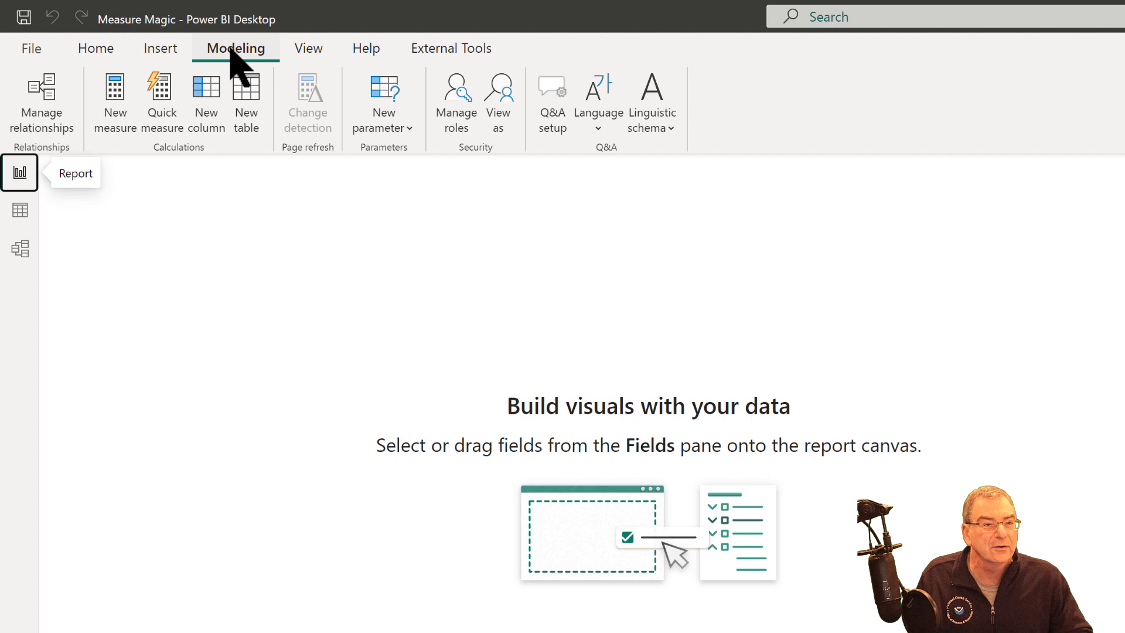
pyautogui.click(450, 48)
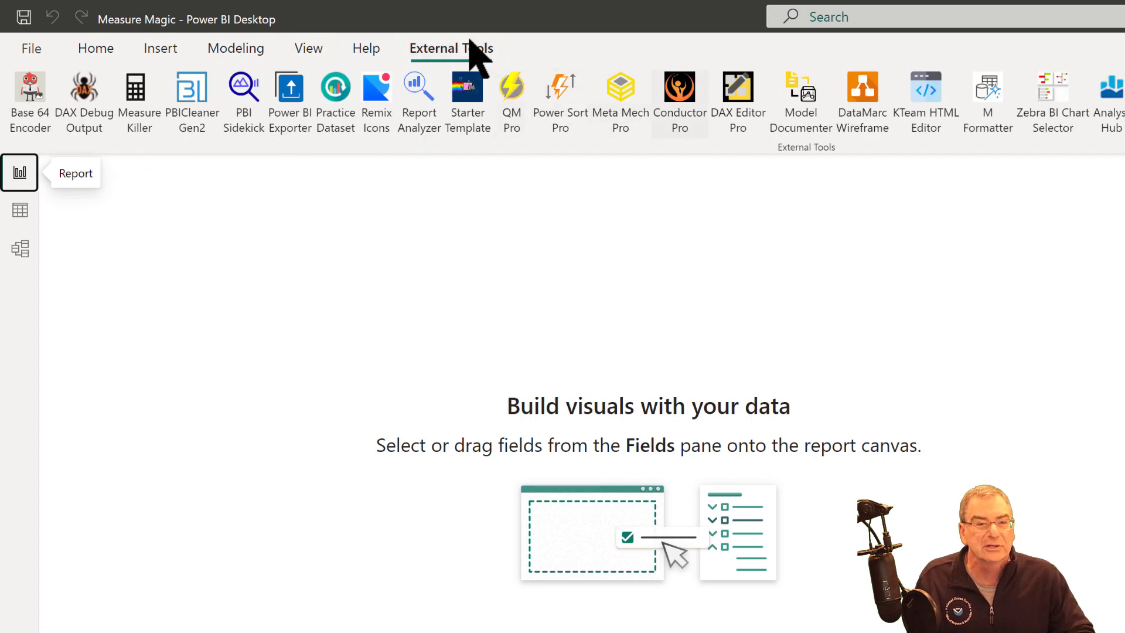
pyautogui.moveTo(620, 97)
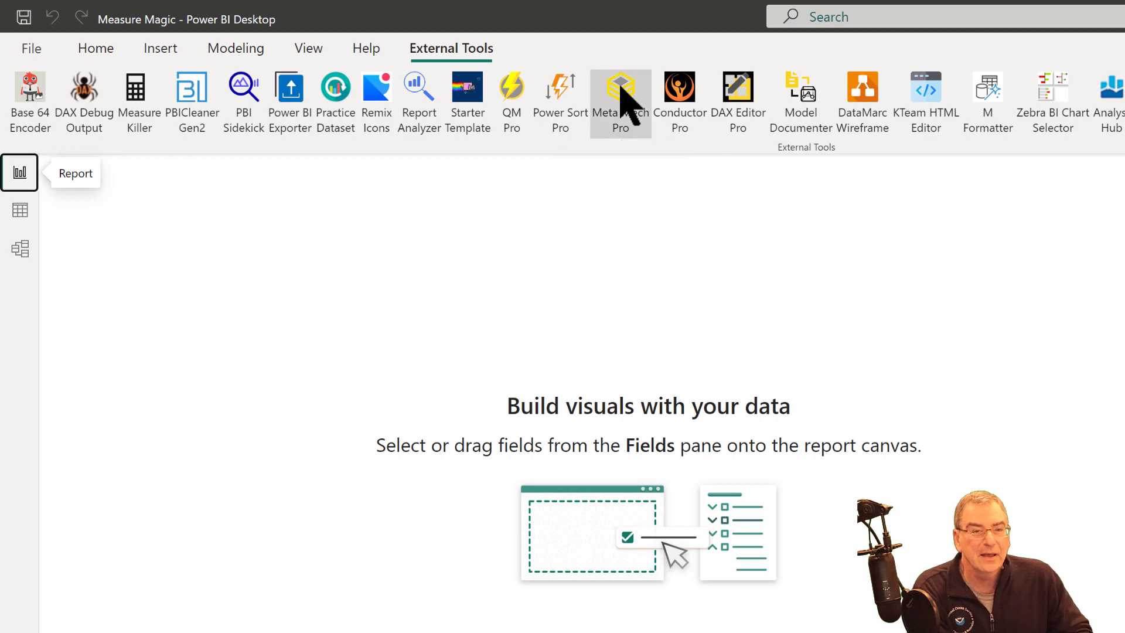
# - Launch Meta Mech Pro with short-date formatting for all date-times and number-column aggregation enabled
pyautogui.click(620, 89)
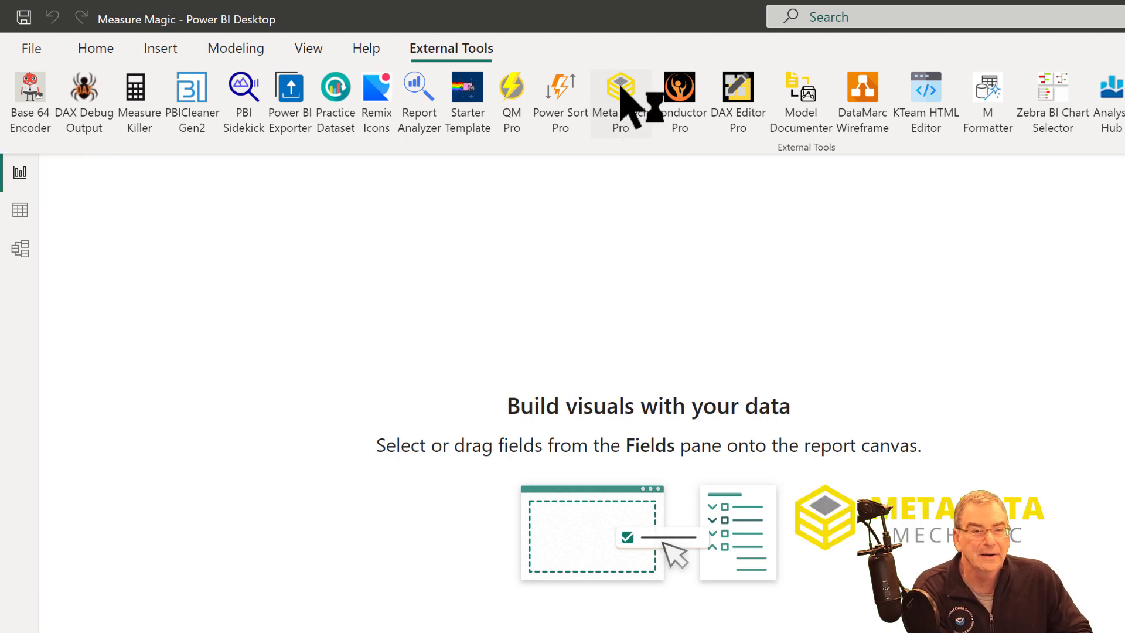
pyautogui.click(619, 91)
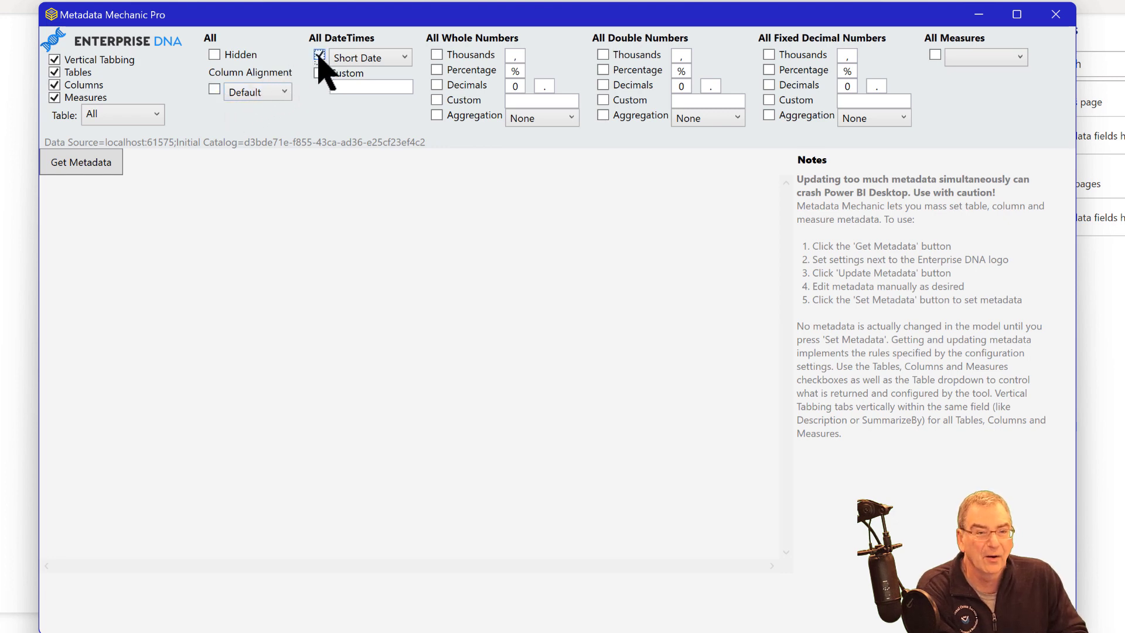
pyautogui.click(320, 57)
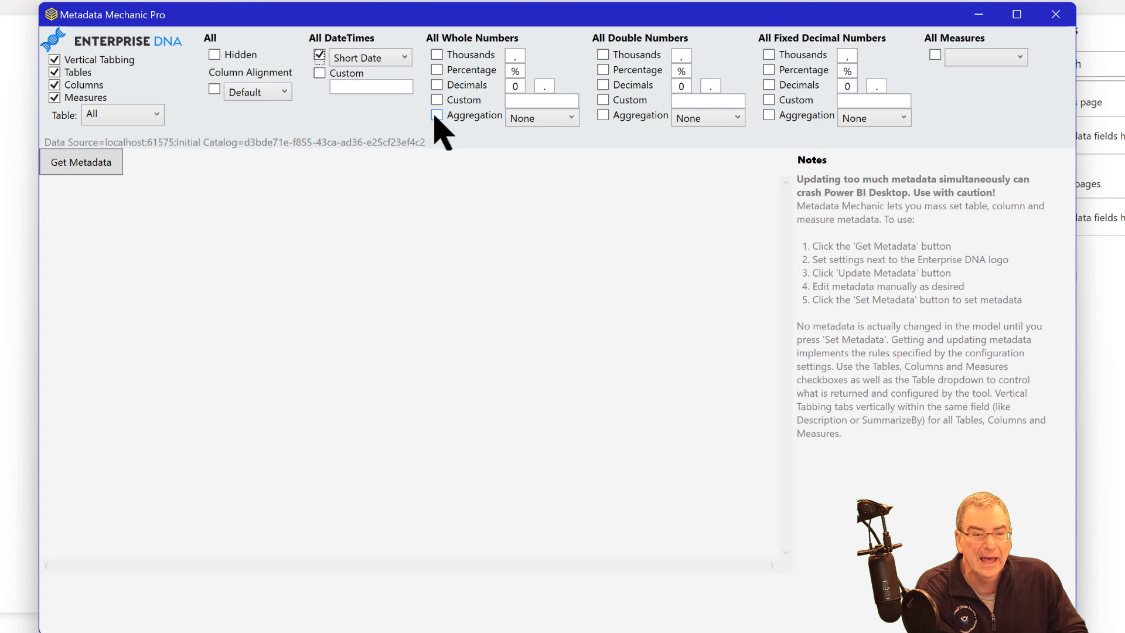
pyautogui.click(437, 115)
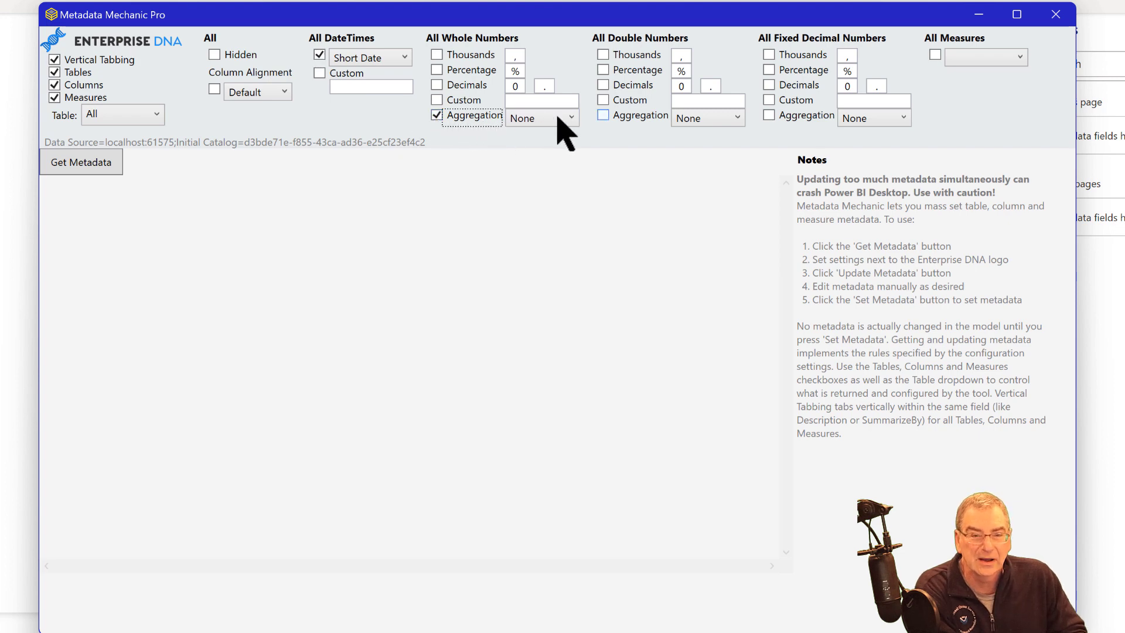
pyautogui.click(603, 114)
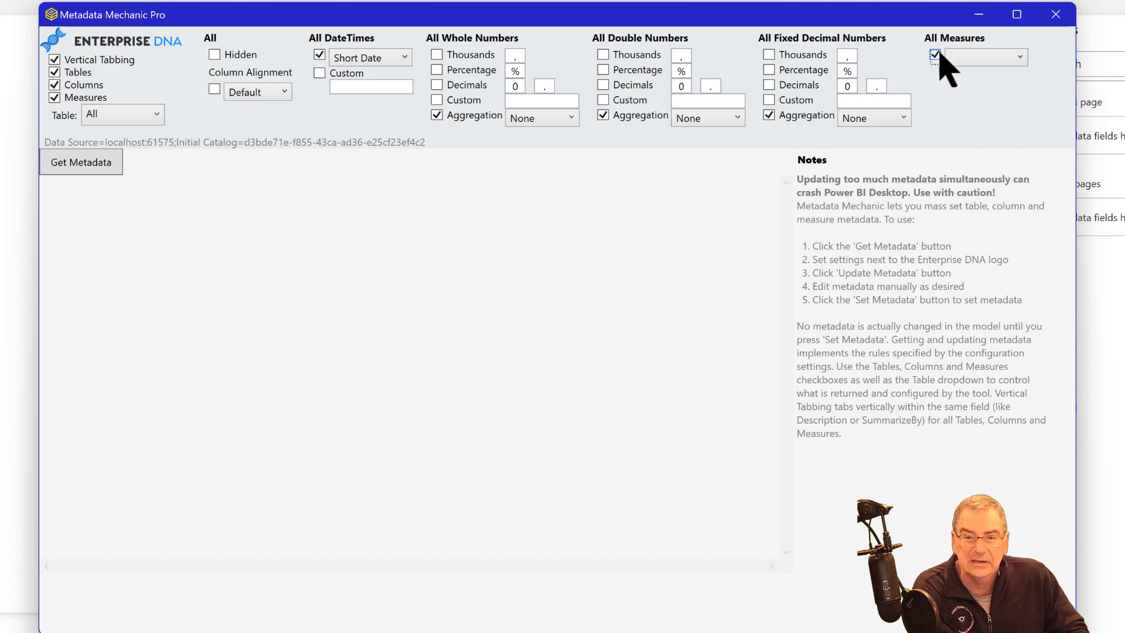
# - Route all measures to the Key Measures table and fetch the model's current metadata
pyautogui.click(1016, 57)
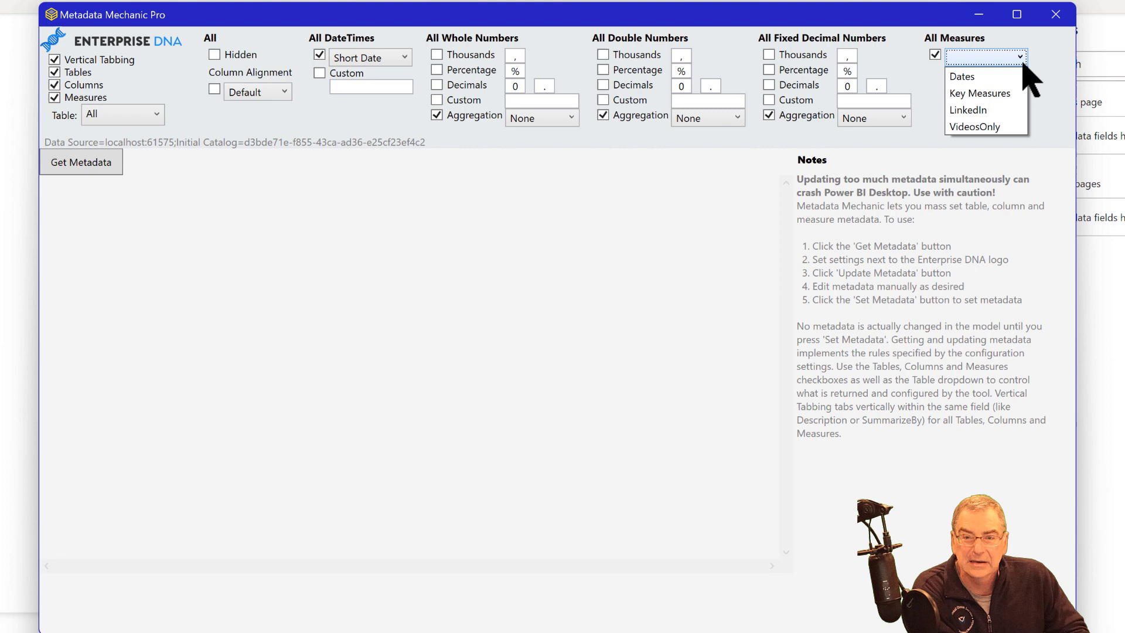
pyautogui.click(981, 93)
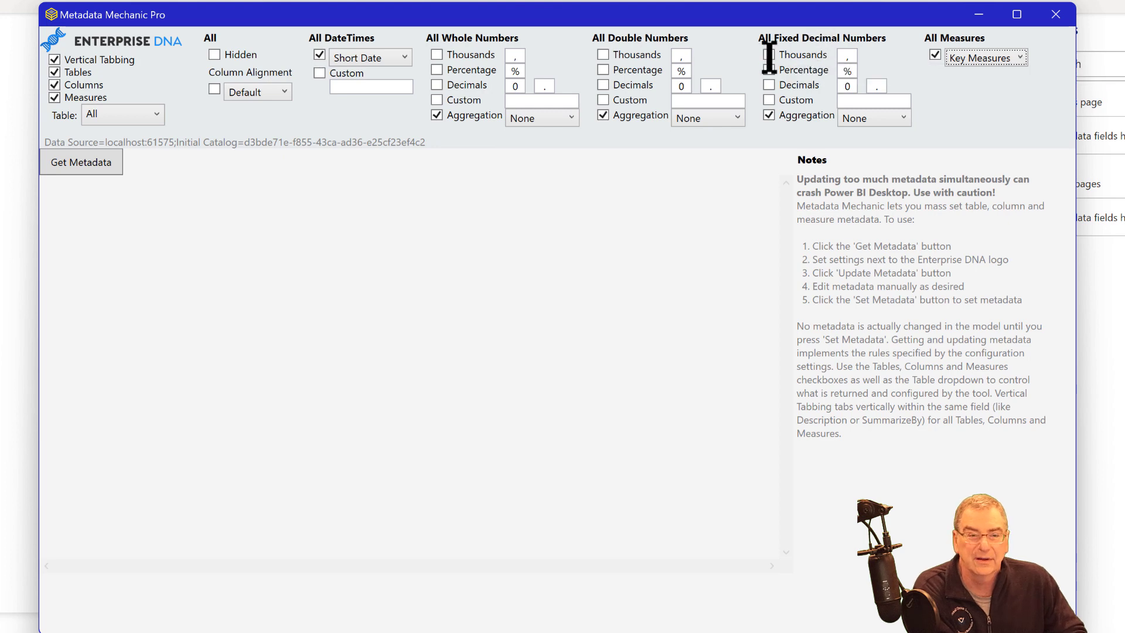
pyautogui.click(81, 163)
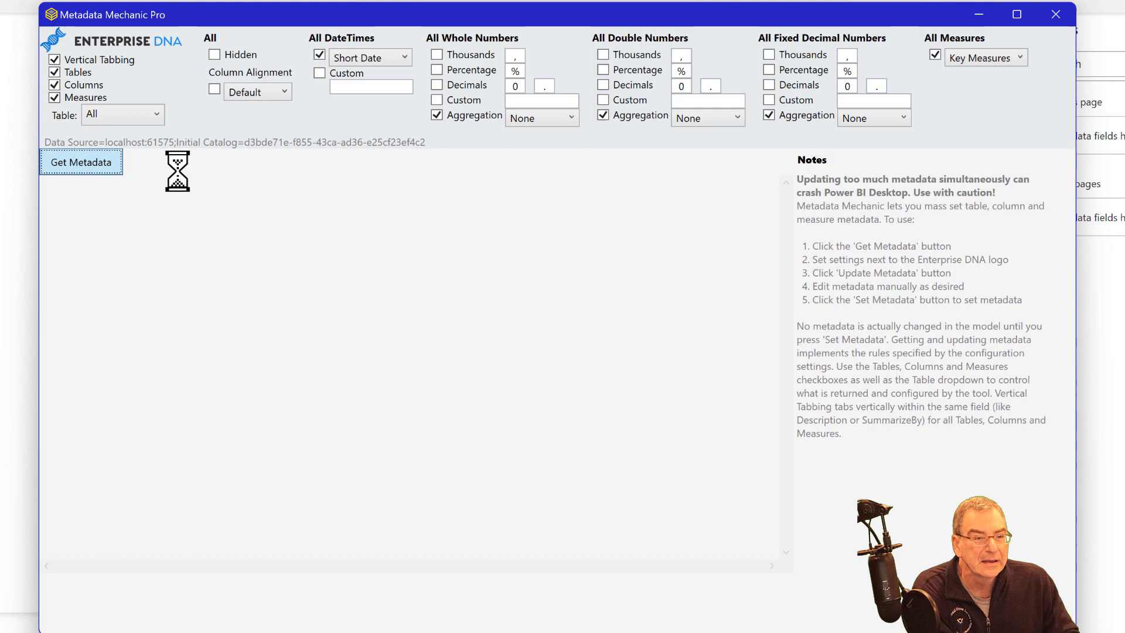
pyautogui.click(81, 162)
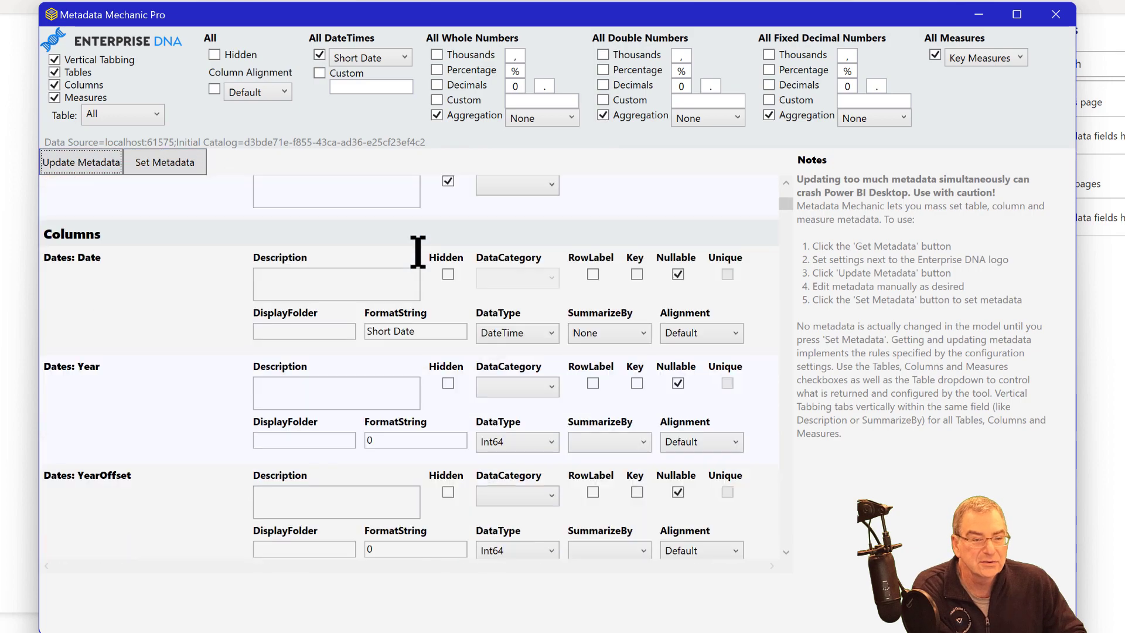
pyautogui.scroll(-3)
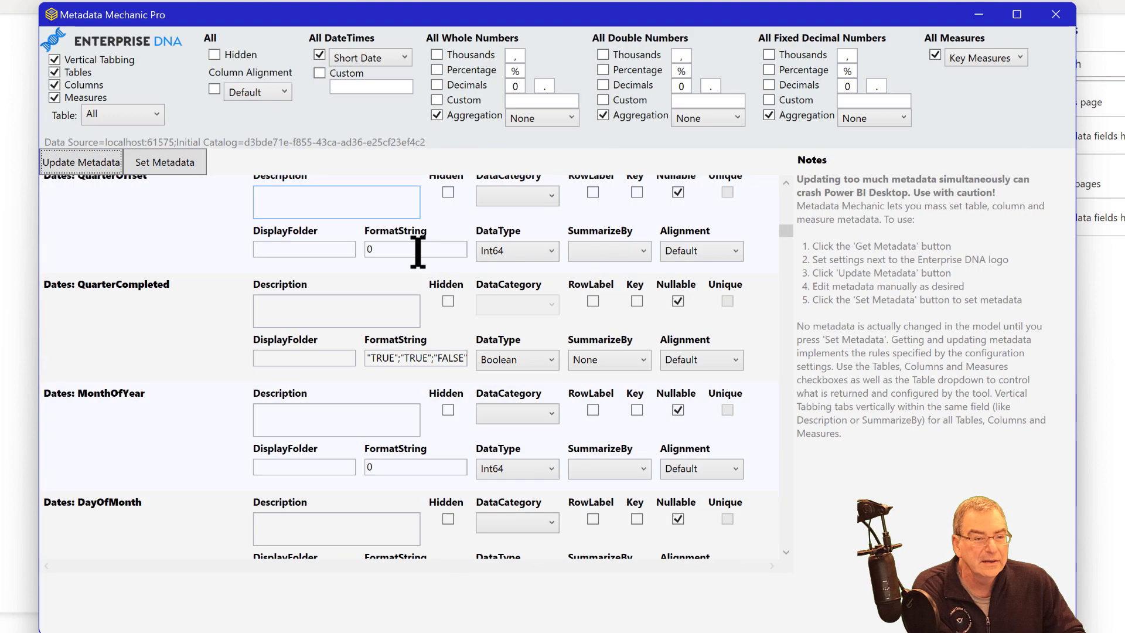
pyautogui.scroll(-3)
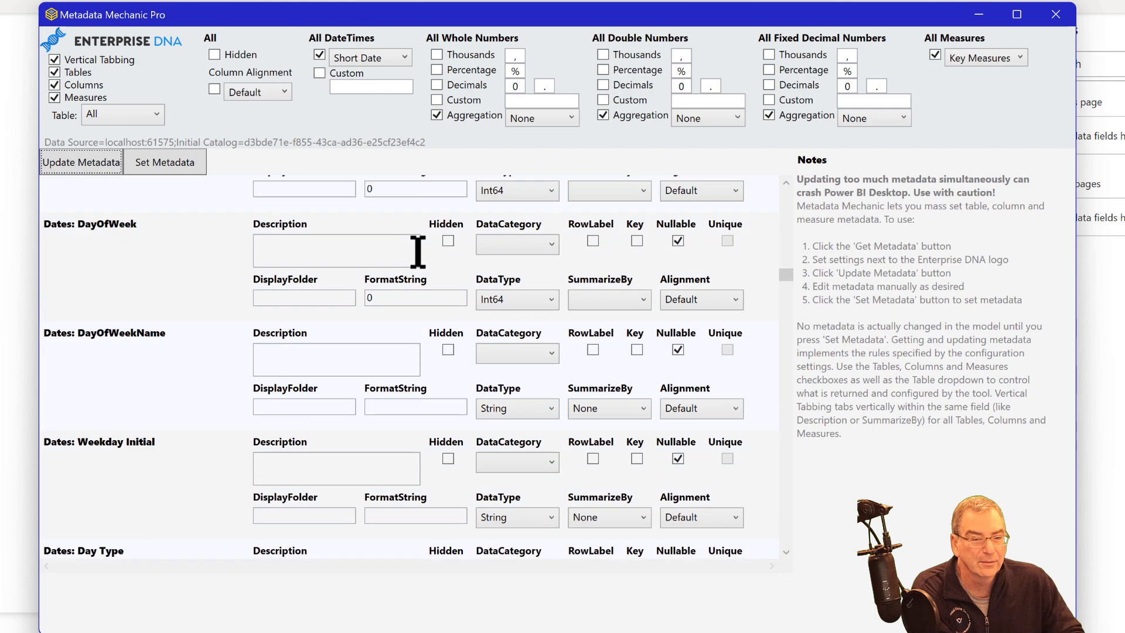
pyautogui.scroll(-3)
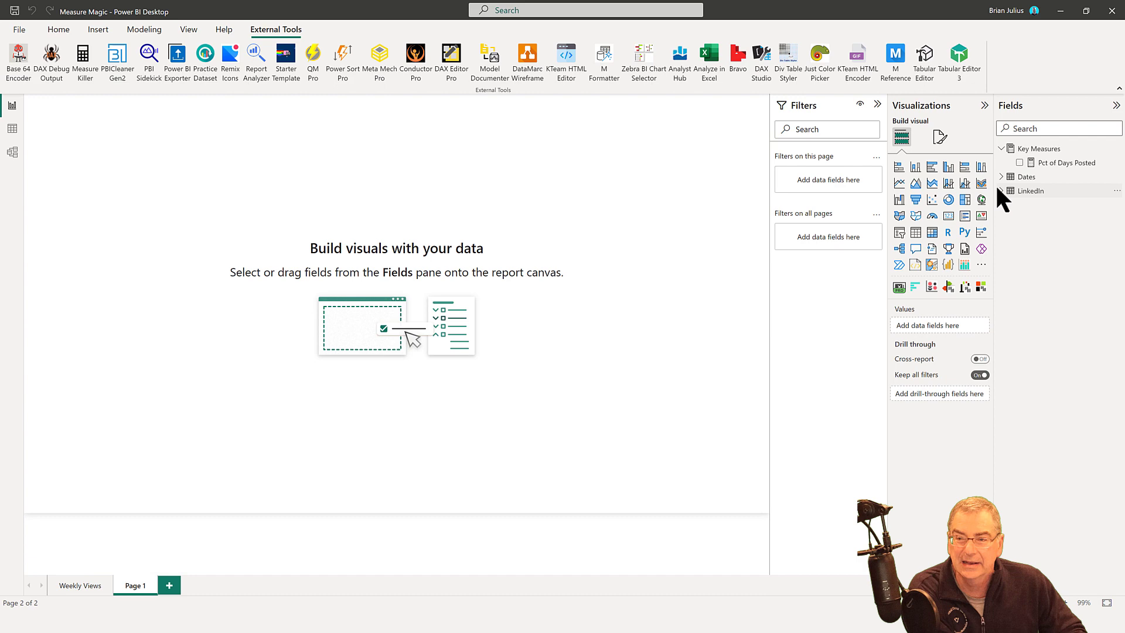
# - Expand the LinkedIn and Dates tables to confirm their generated measures and row counts
pyautogui.click(1002, 191)
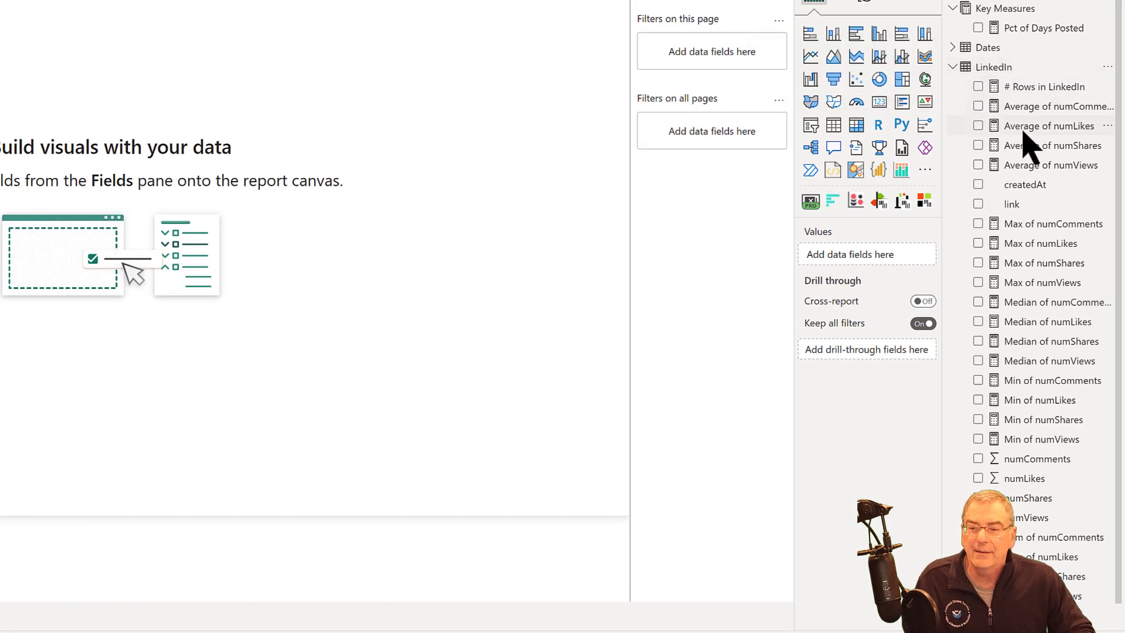
pyautogui.moveTo(1049, 126)
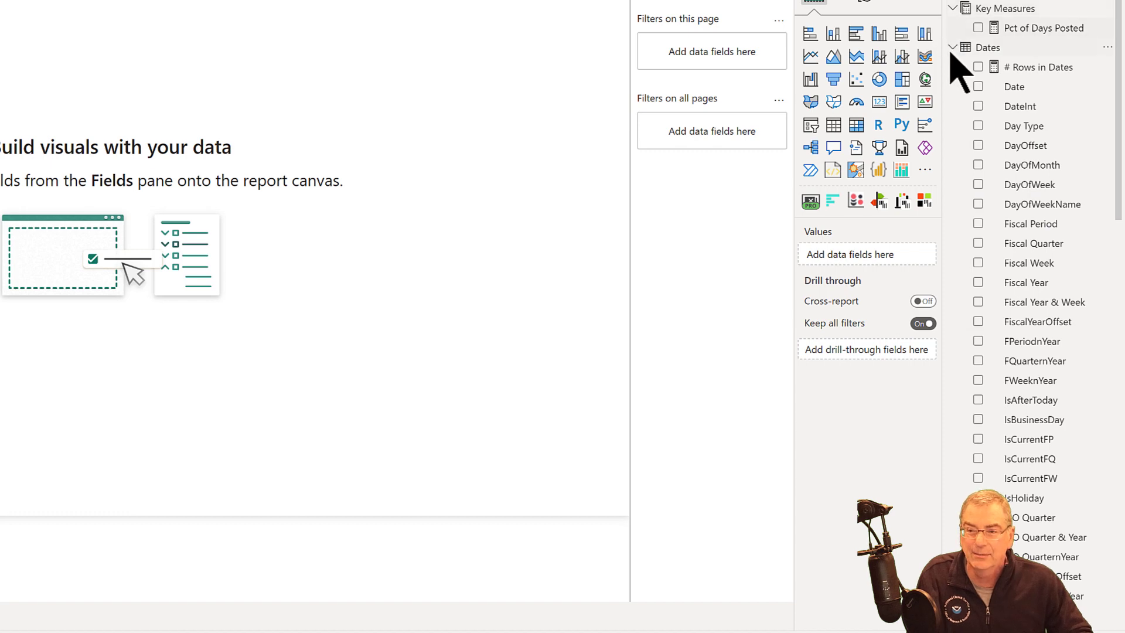
pyautogui.click(955, 47)
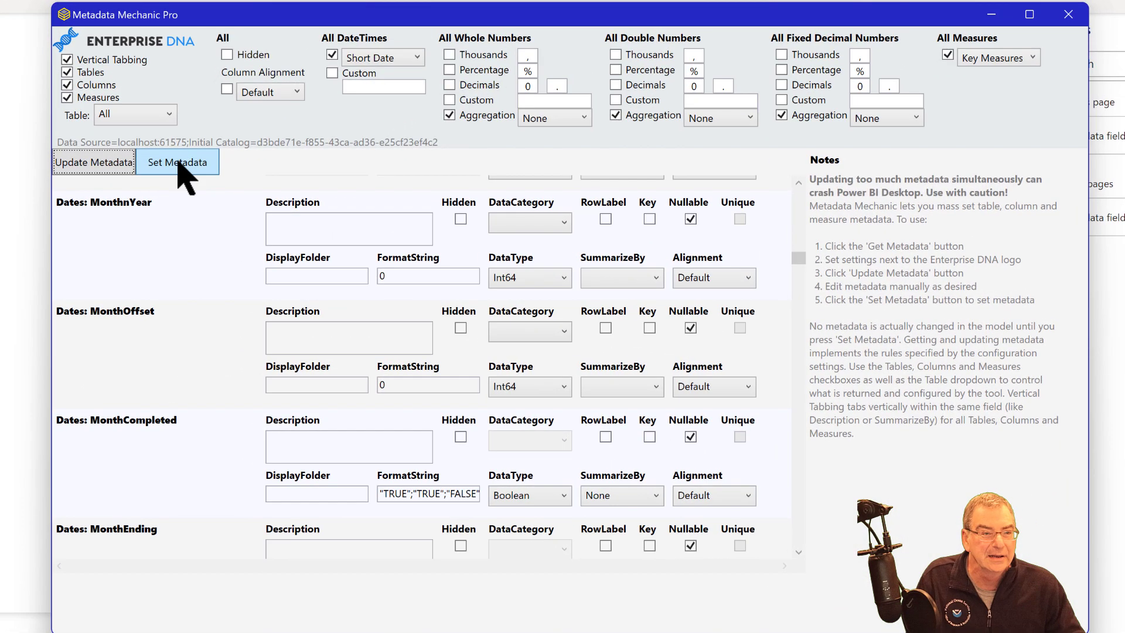
# - Set the metadata into the model and acknowledge the Finished notice
pyautogui.click(177, 161)
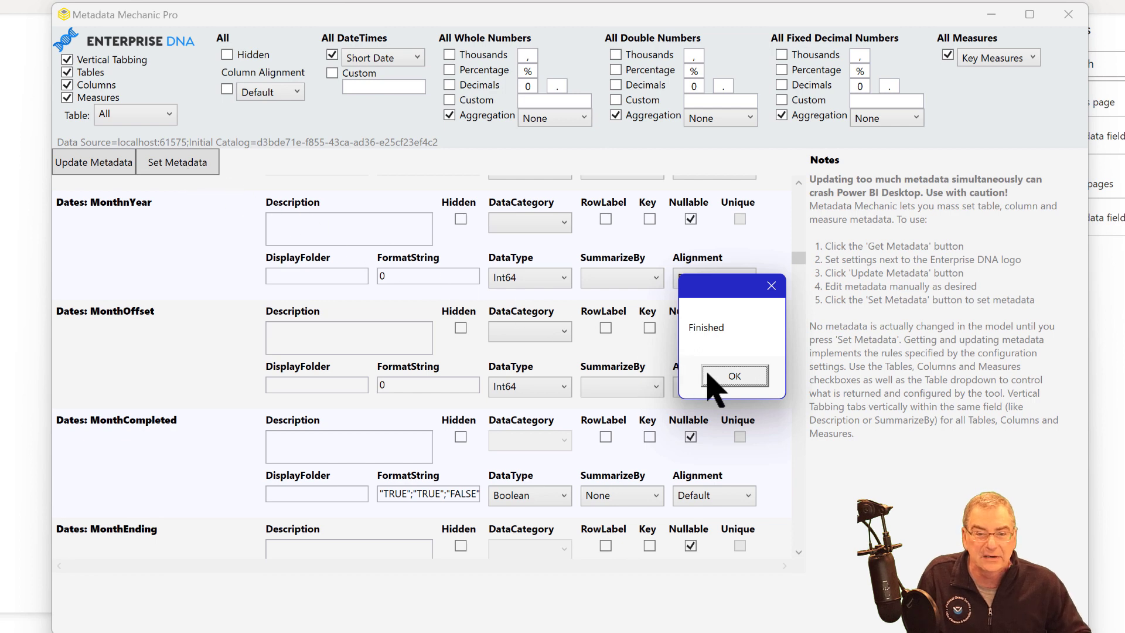
pyautogui.click(733, 376)
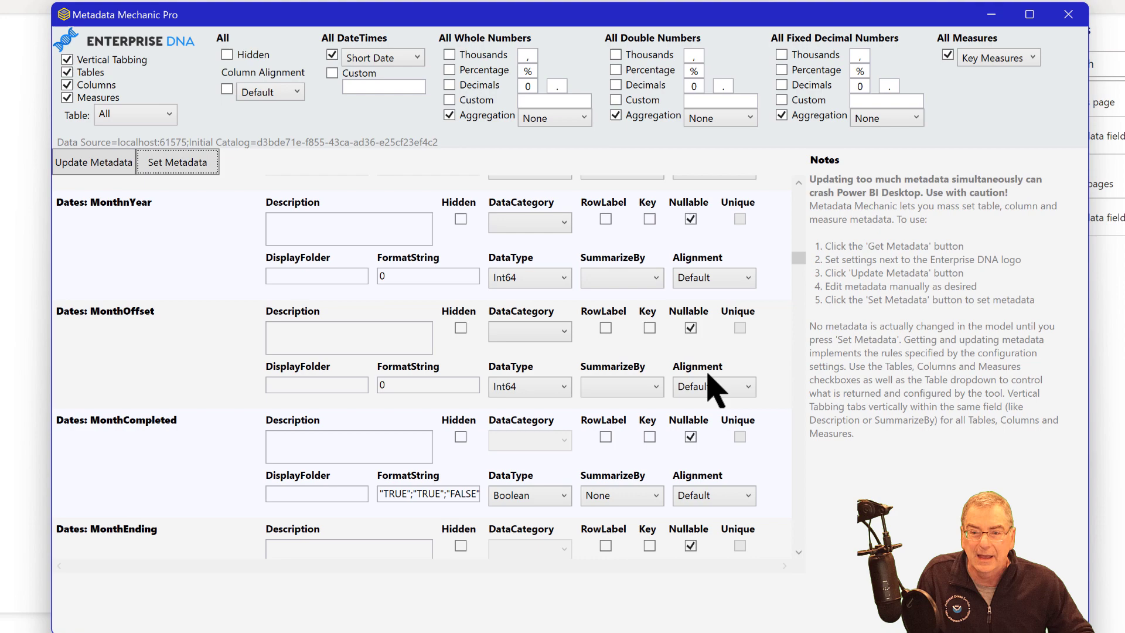
pyautogui.moveTo(1008, 32)
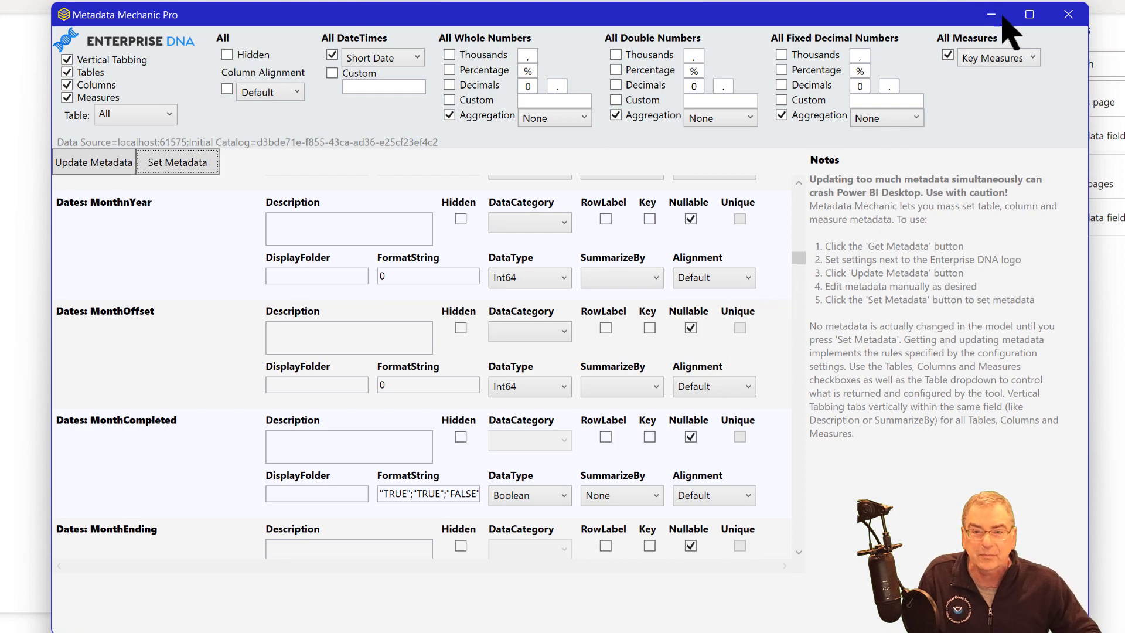